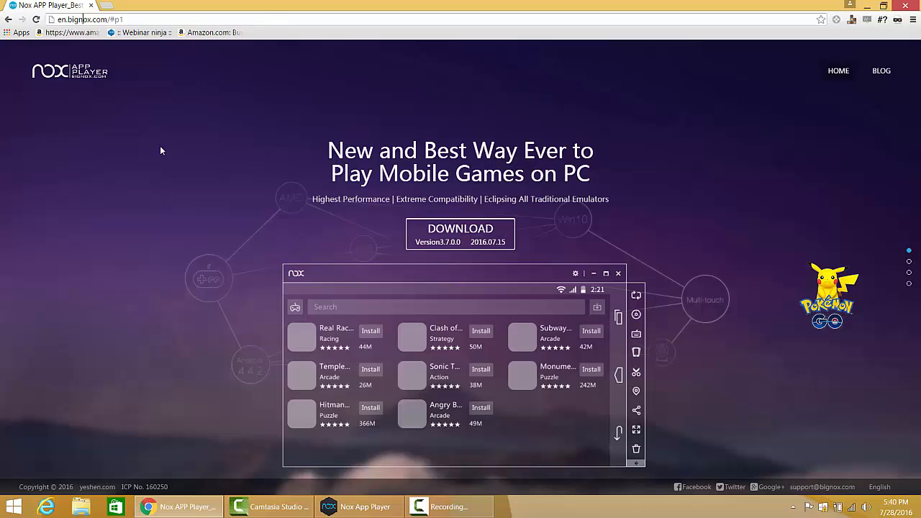
Launch the Nox Android emulator from the taskbar so its home screen appears.
click(456, 505)
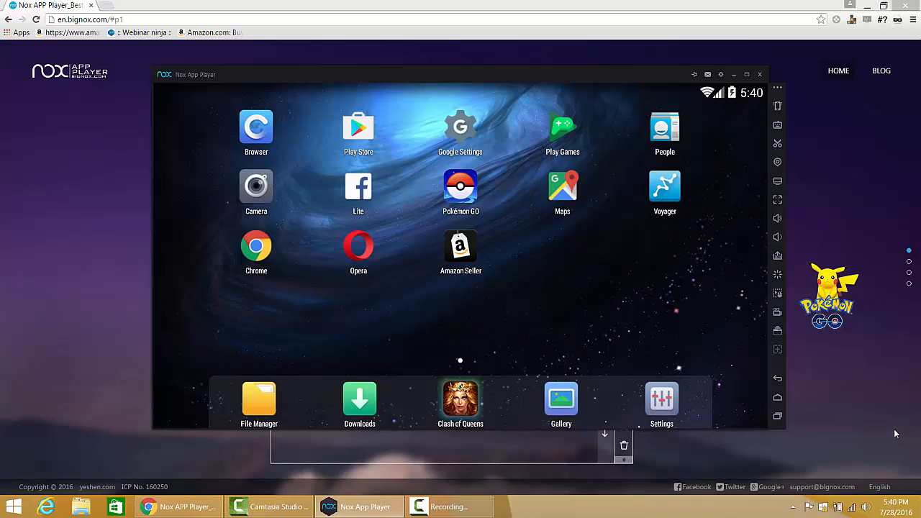
mouse_move(811, 371)
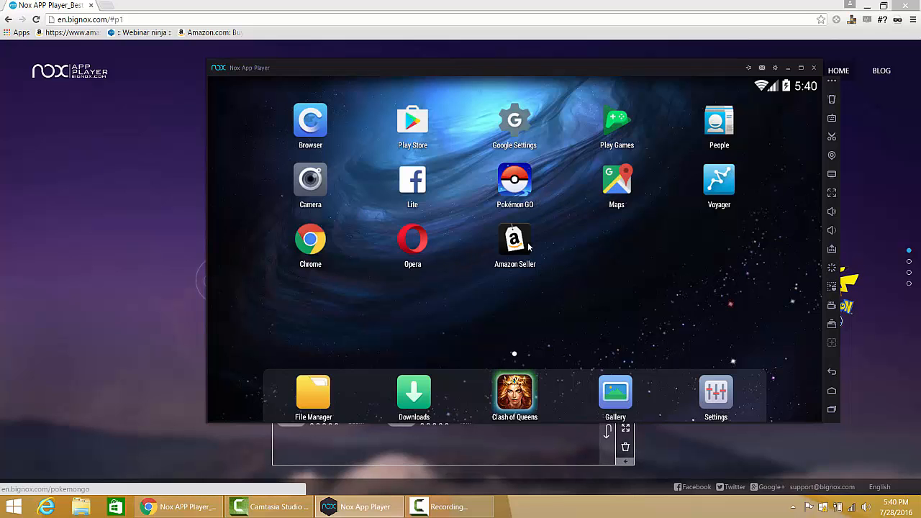
mouse_move(616, 126)
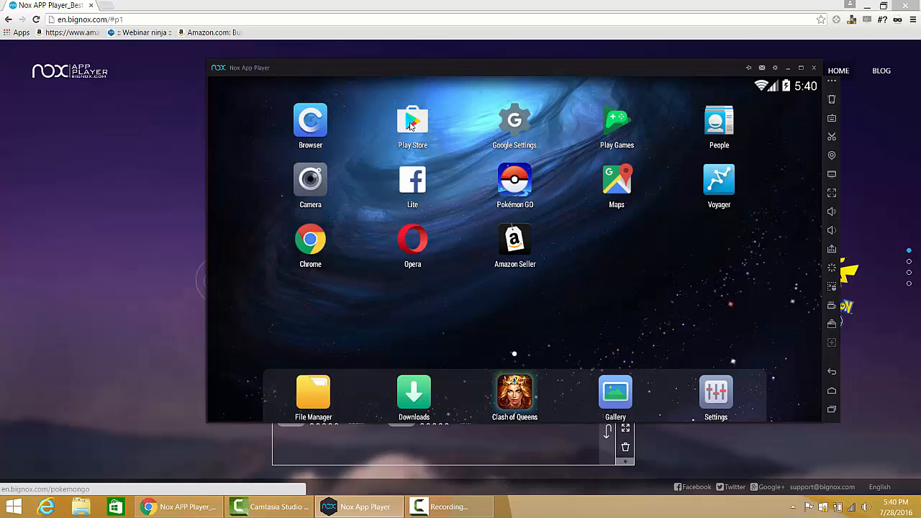
click(412, 120)
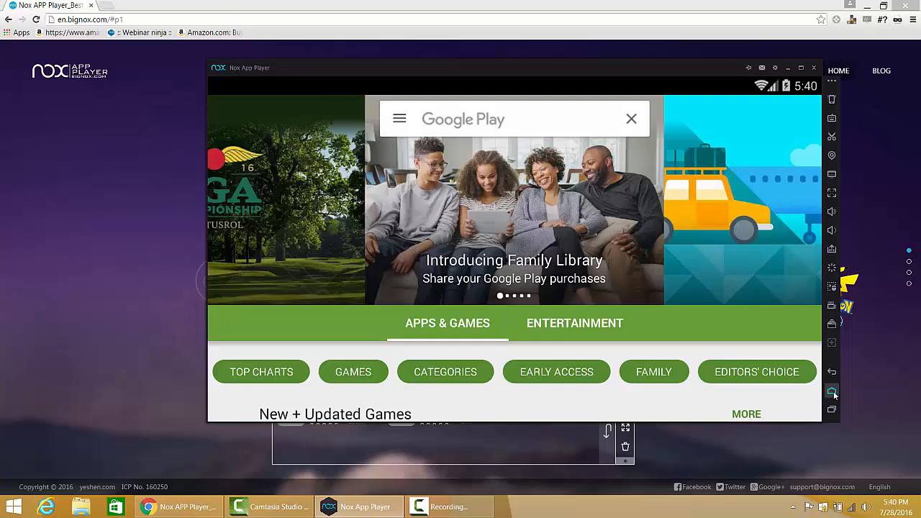
click(832, 391)
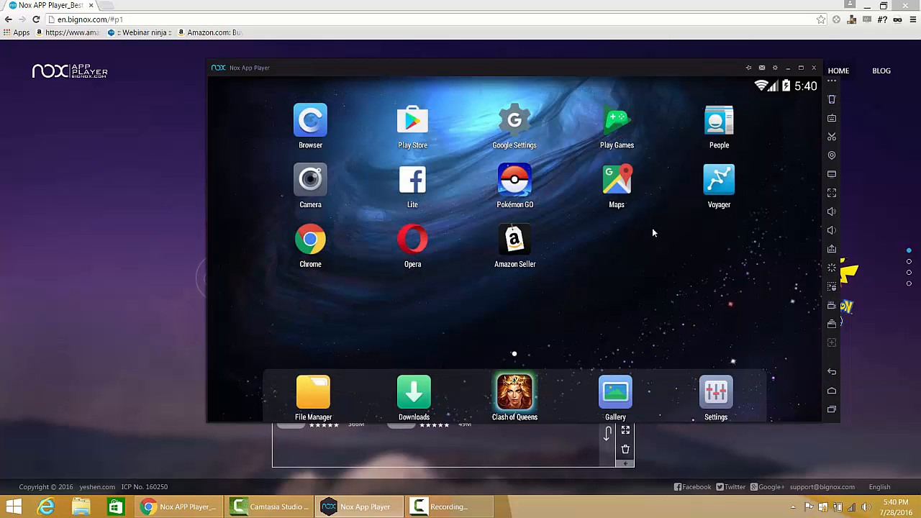
mouse_move(648, 228)
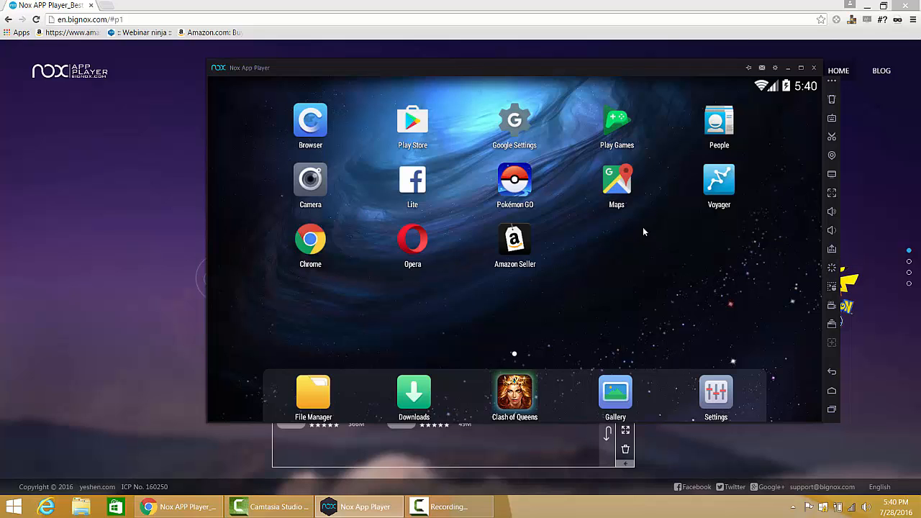
mouse_move(641, 238)
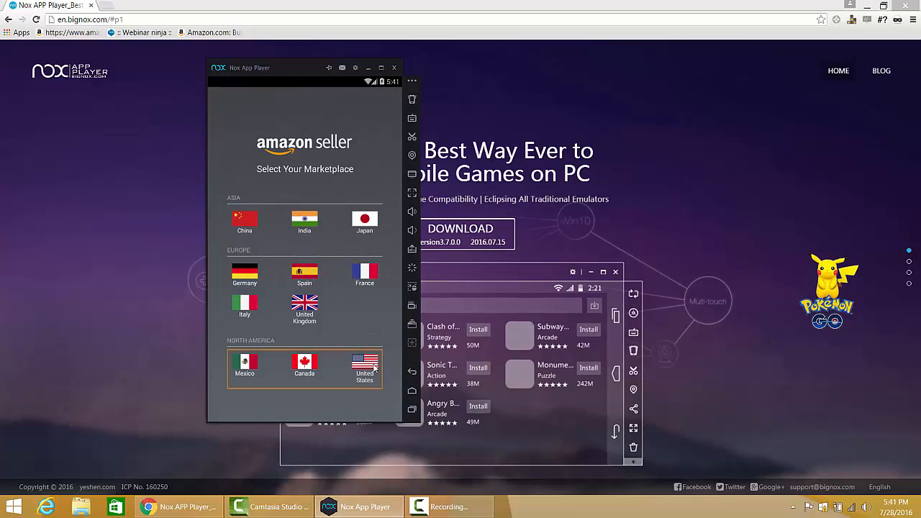
Choose the United States marketplace in the Amazon Seller app.
click(364, 368)
text(am)
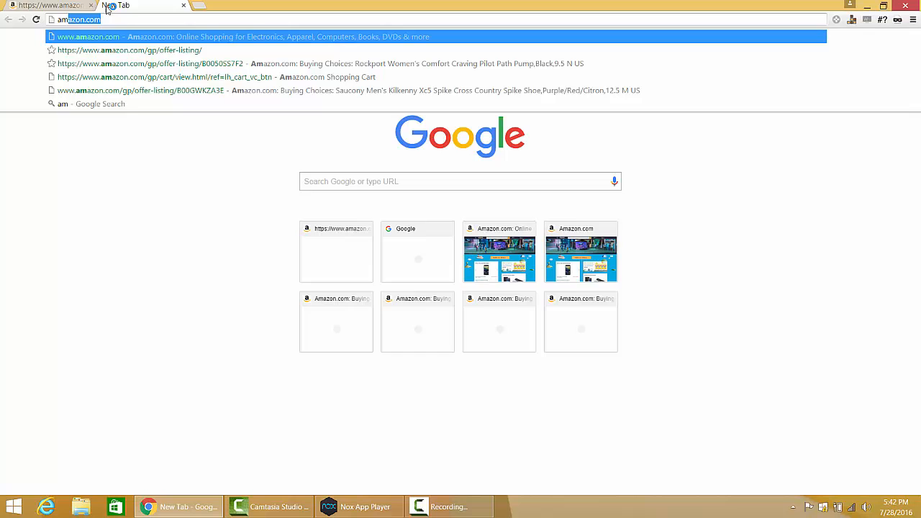
Search Amazon for rockports and open the Rockport Men's Eureka Walking Shoe listing.
click(87, 37)
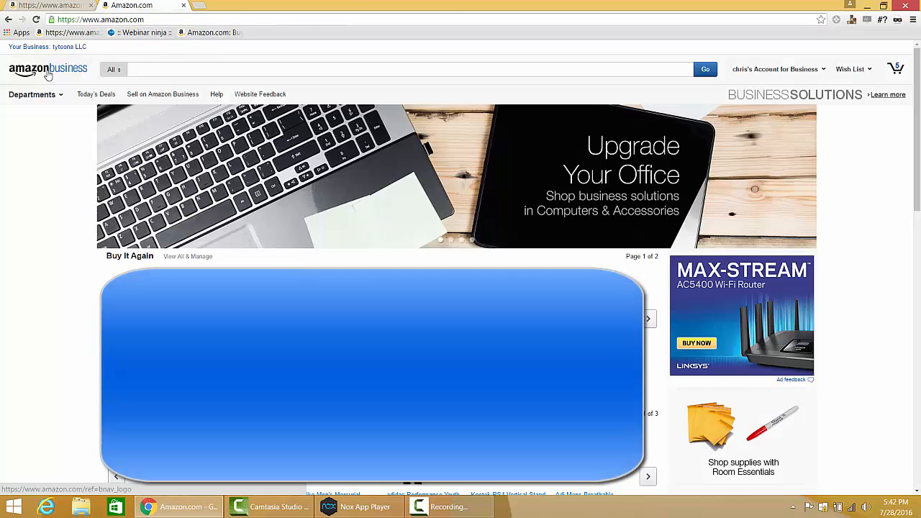
click(48, 68)
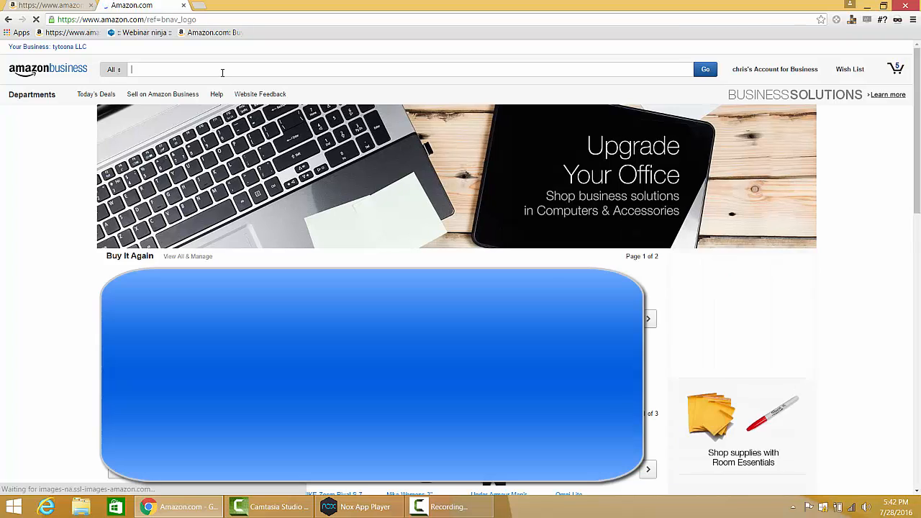
text(rd)
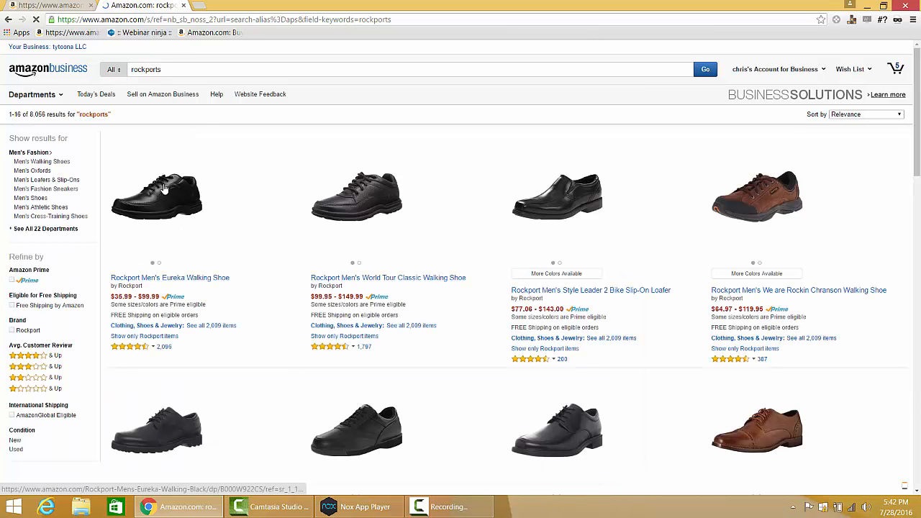
click(175, 202)
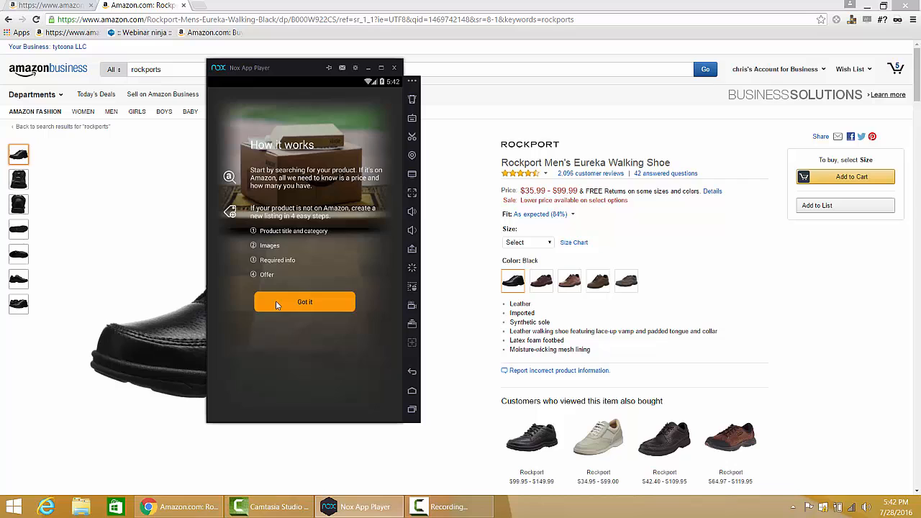
Look up ASIN B000W922CS in Amazon Seller and view the shoe's $44.11 net proceeds estimate.
click(304, 301)
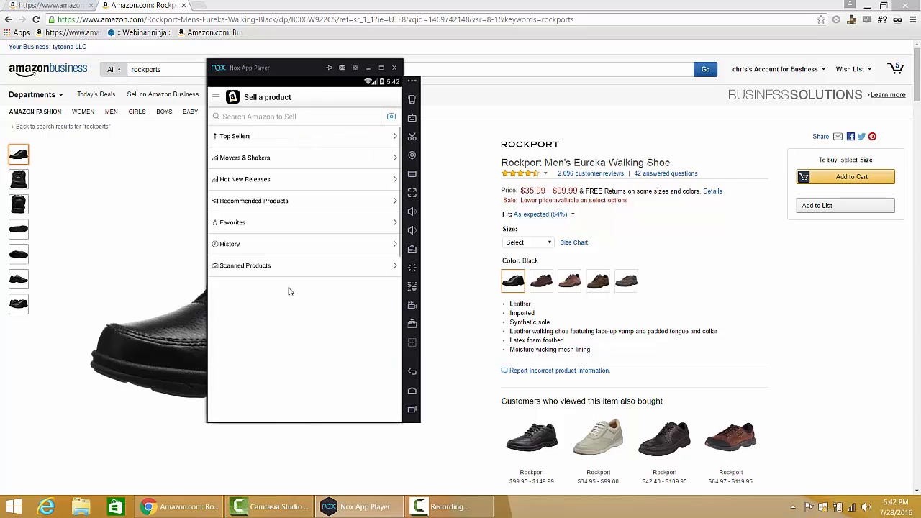
text(B000W922CS)
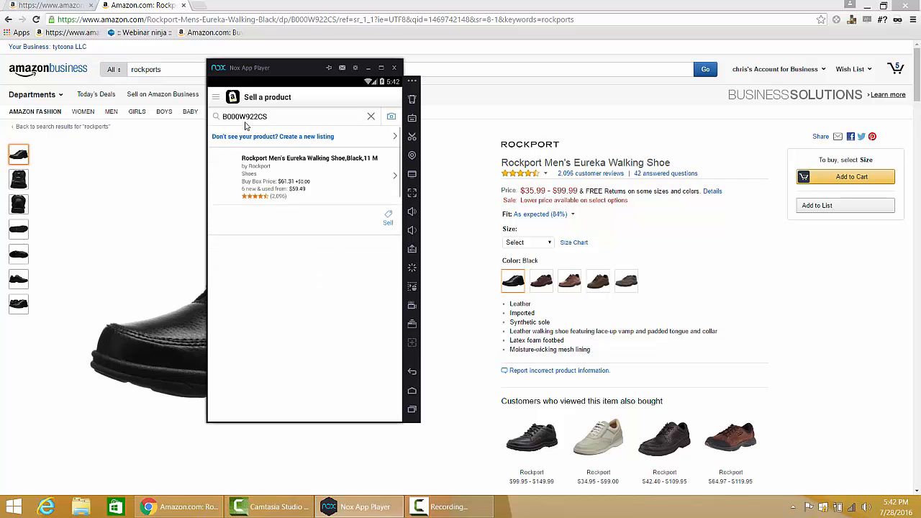
click(303, 175)
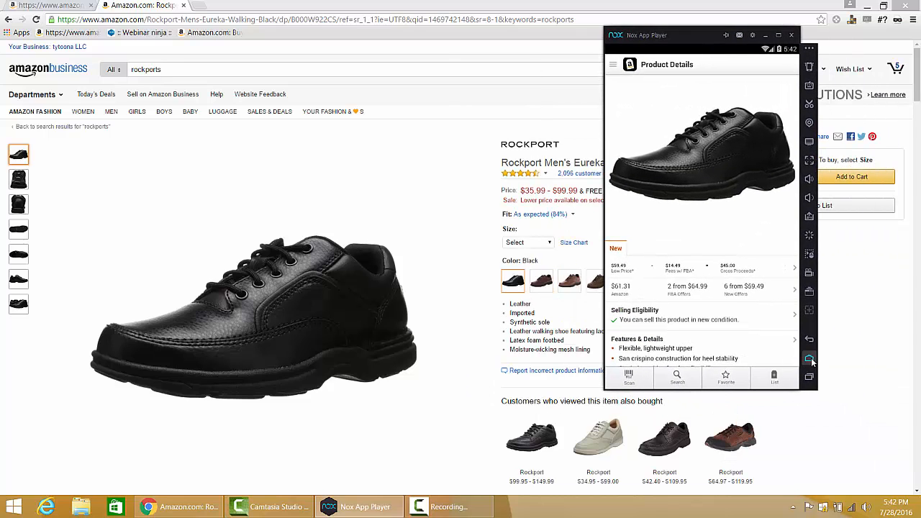
scroll(down, 3)
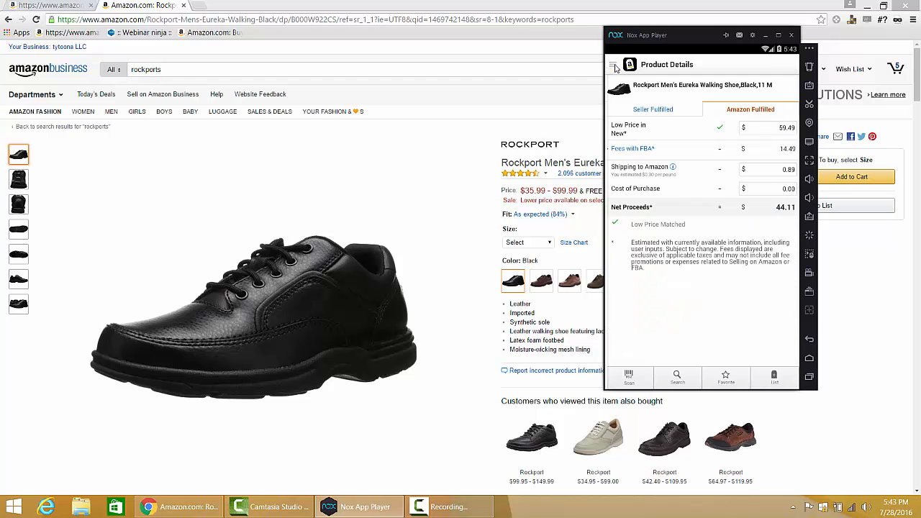
click(616, 64)
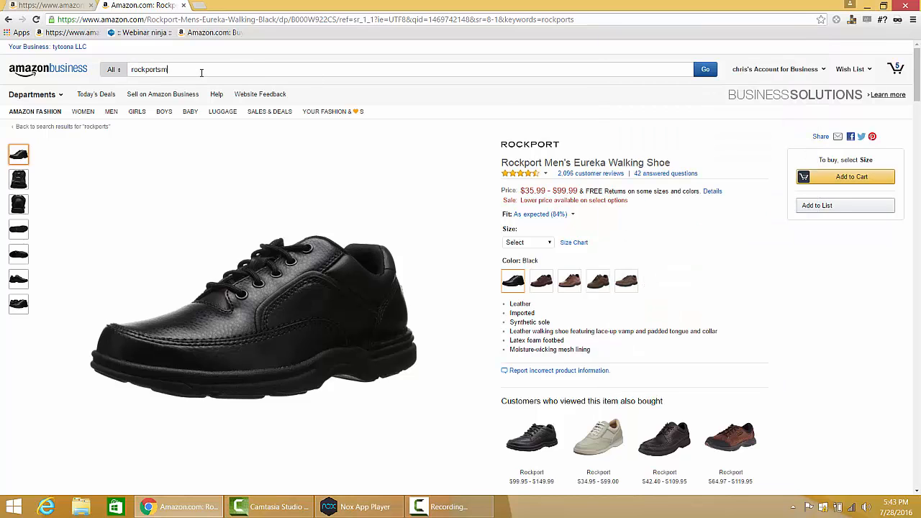
Search Amazon for mizuno, open the Wave Creation 17 shoe page and select its ASIN in the address.
text(izuno)
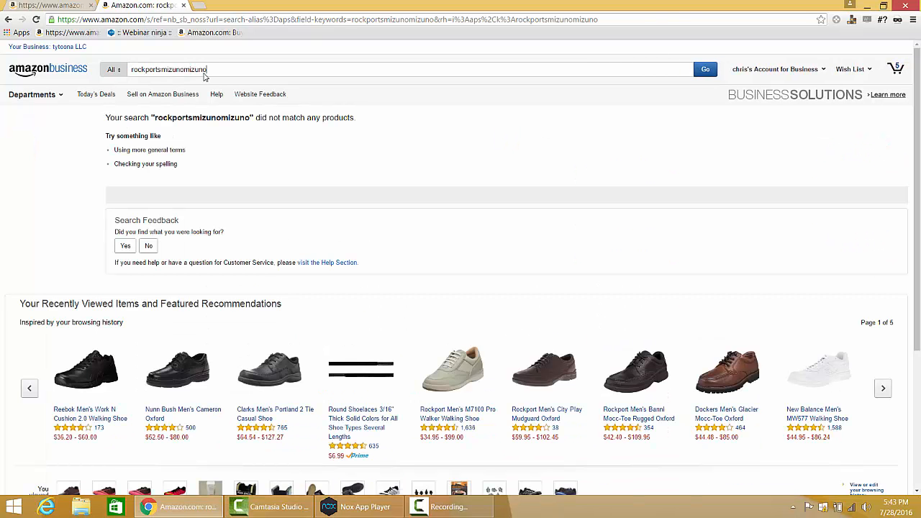
text(m)
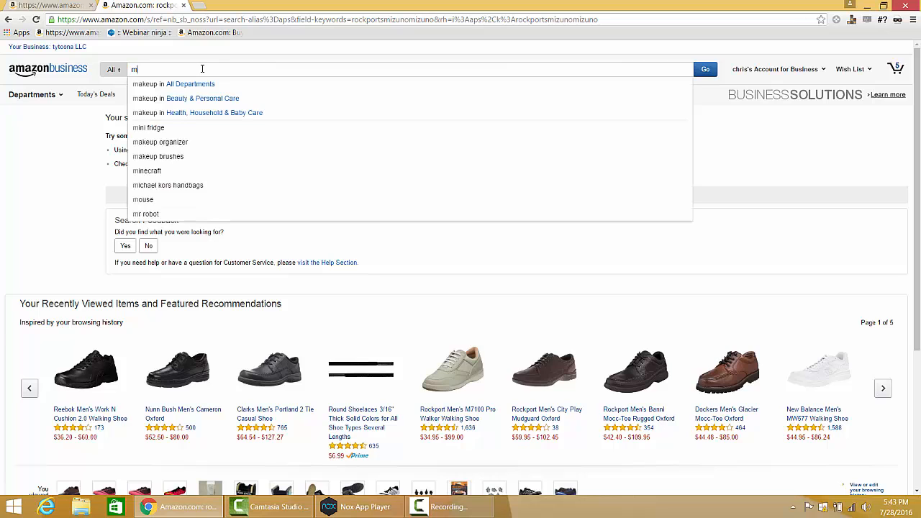
text(izuno)
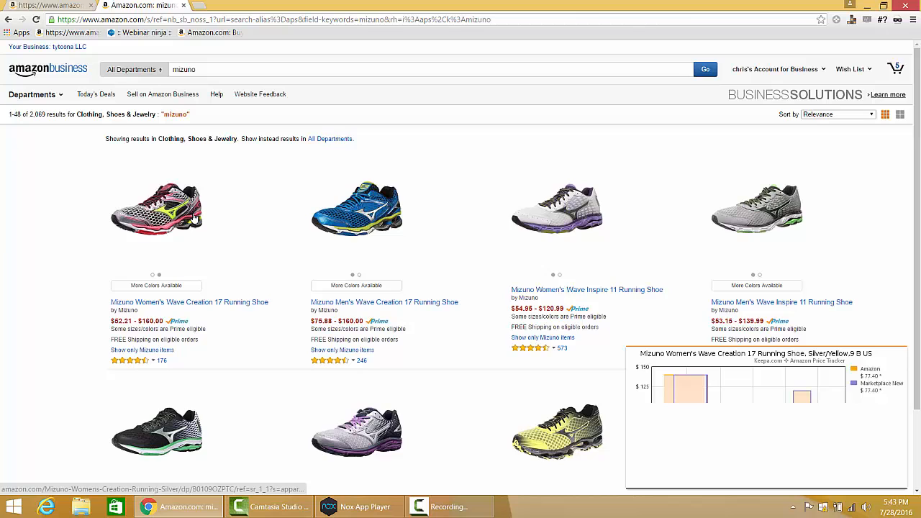
click(156, 213)
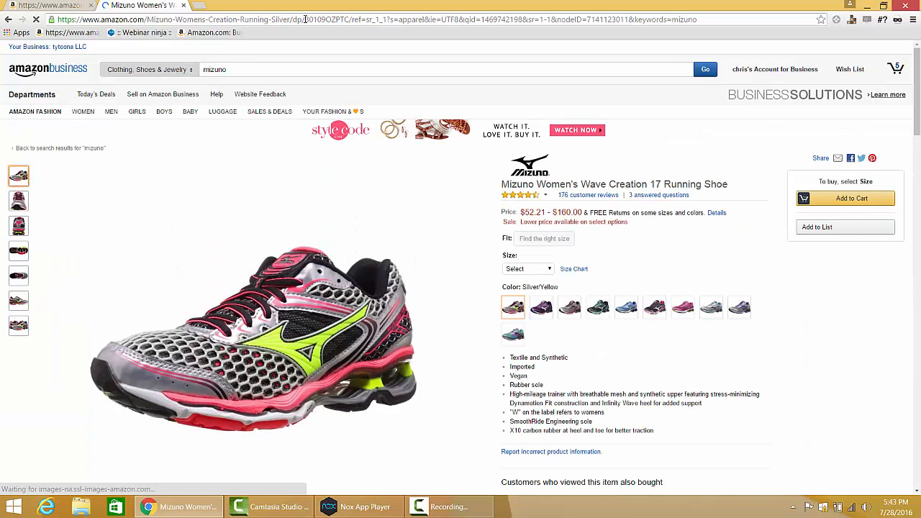
double_click(331, 18)
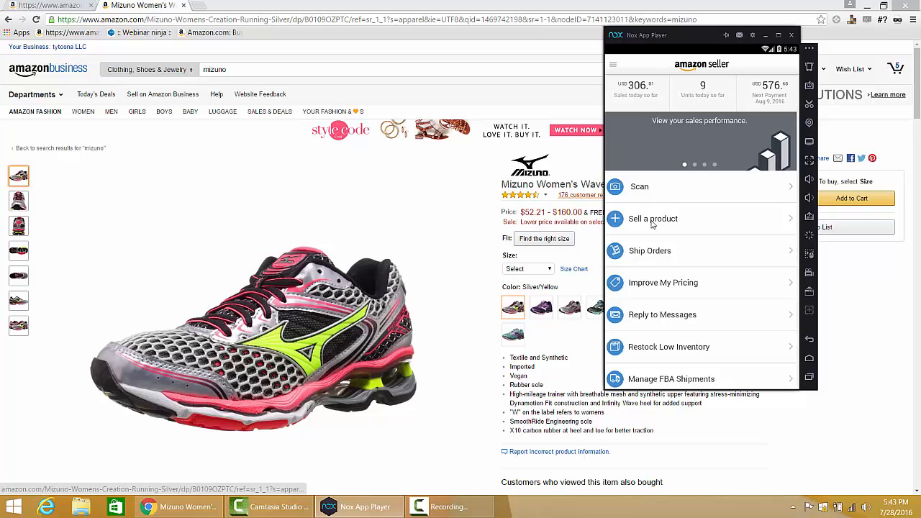
Look up ASIN B0109OZPTC in Amazon Seller and view the Mizuno shoe's restricted-product details.
click(653, 219)
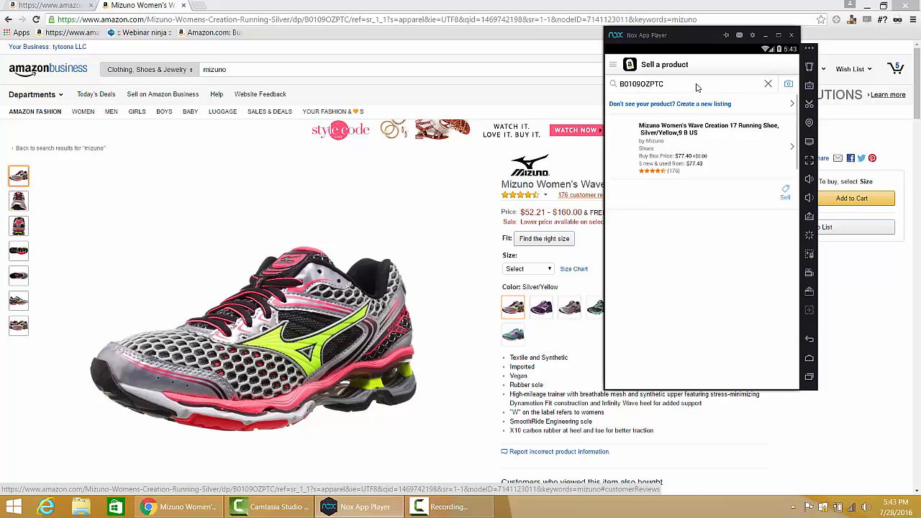
click(701, 143)
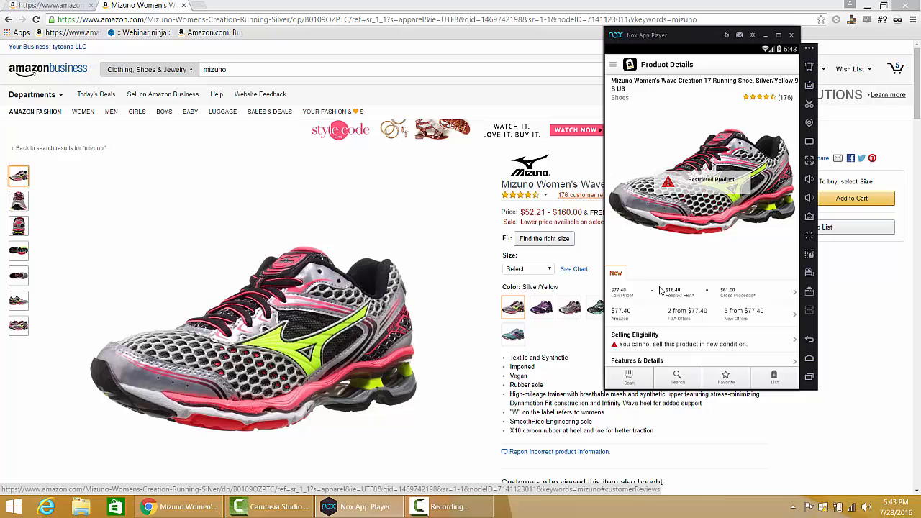
mouse_move(683, 250)
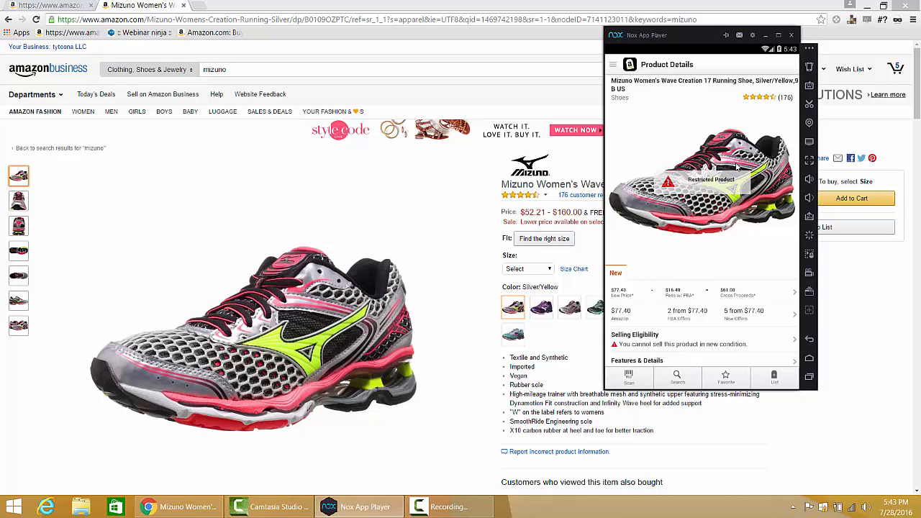
mouse_move(716, 222)
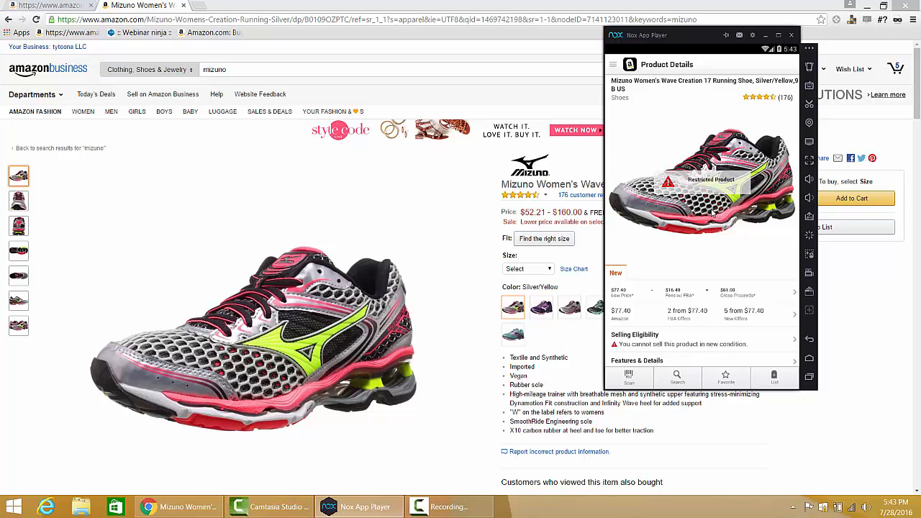
mouse_move(791, 146)
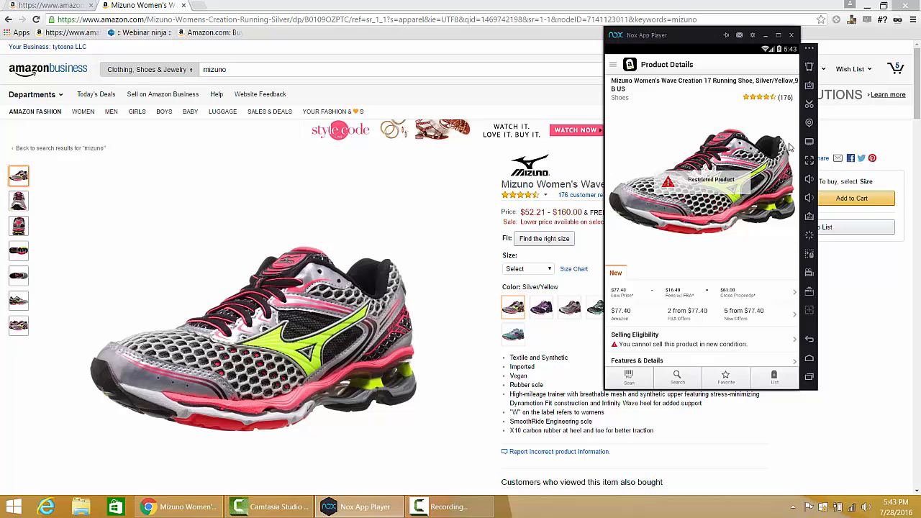
mouse_move(727, 160)
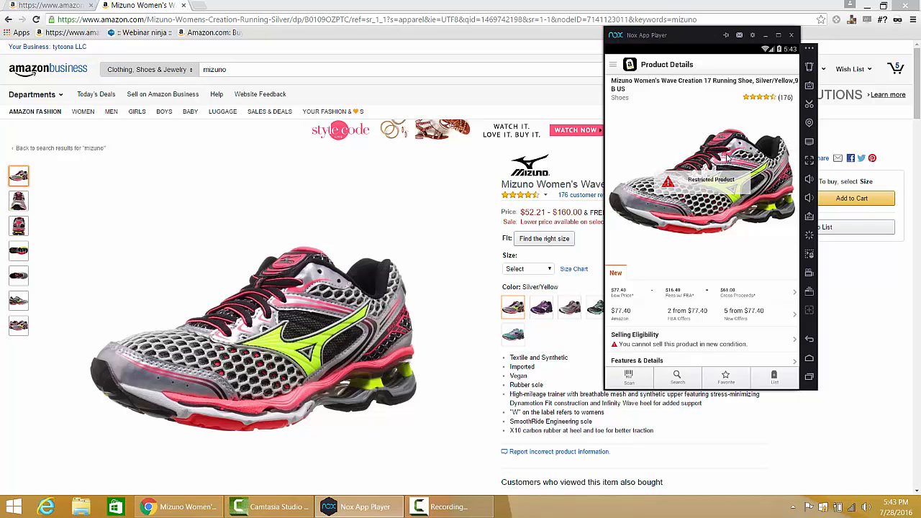
mouse_move(787, 305)
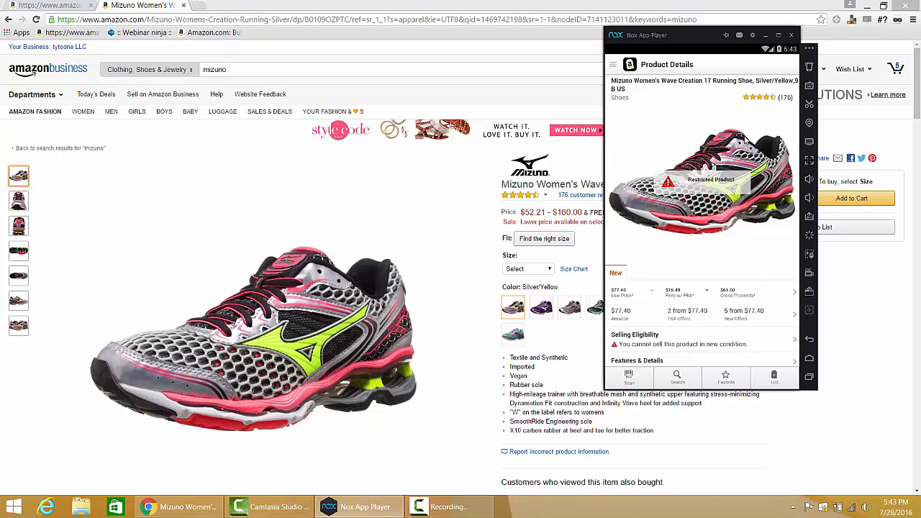
mouse_move(720, 338)
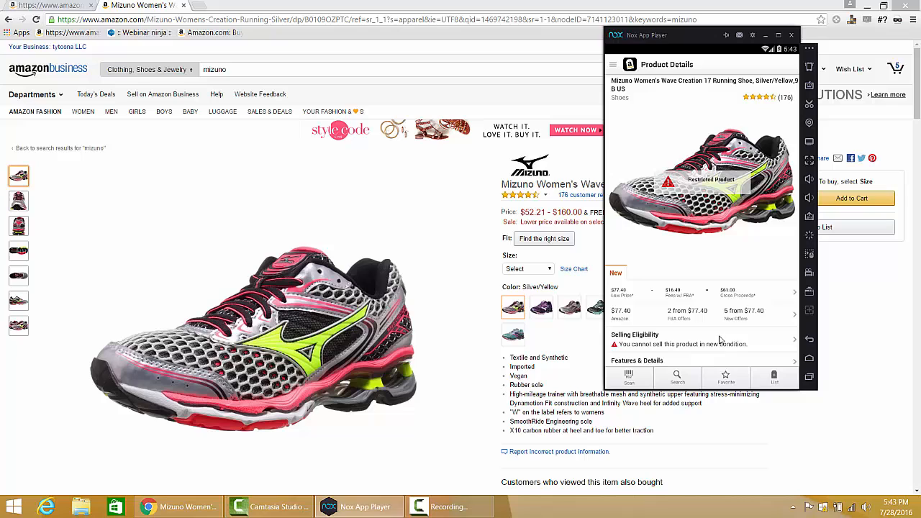
mouse_move(655, 171)
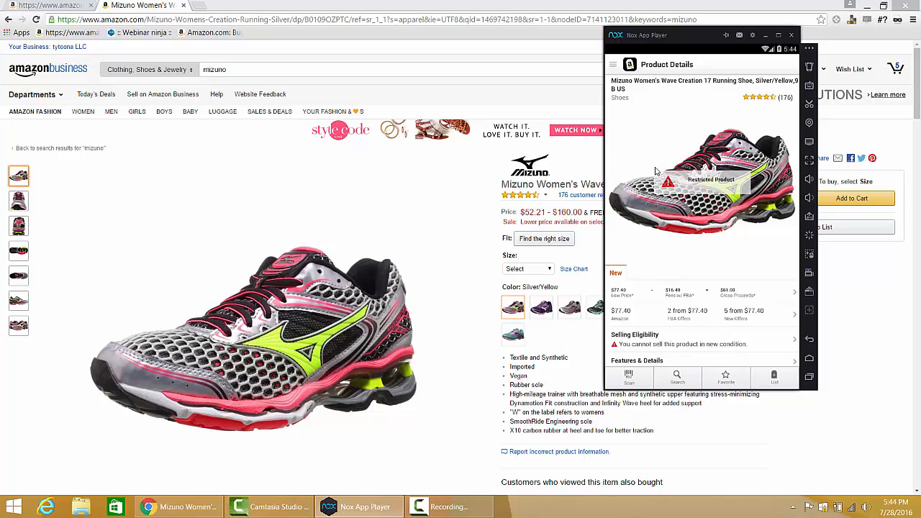
mouse_move(706, 227)
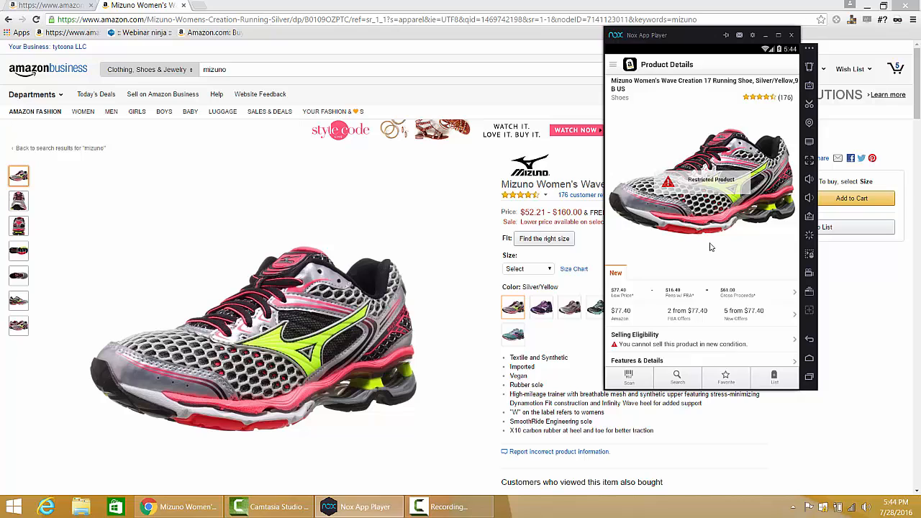
mouse_move(708, 242)
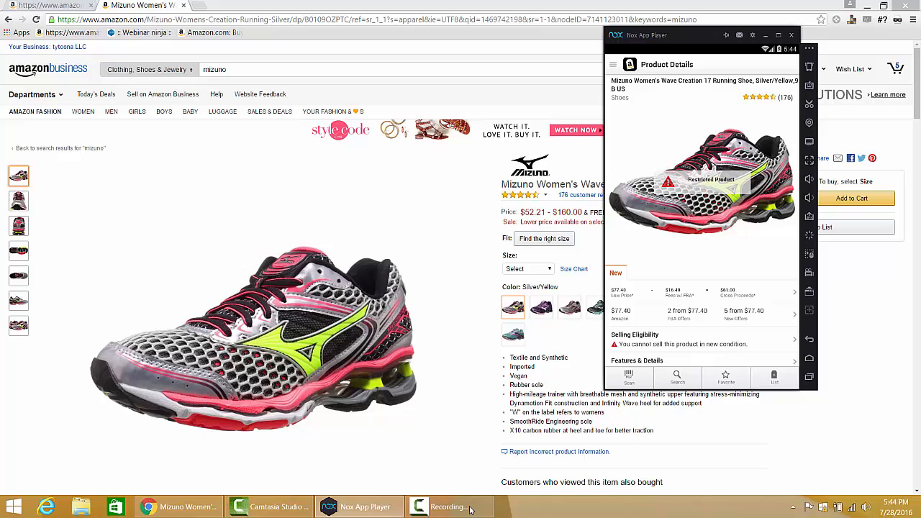
click(437, 505)
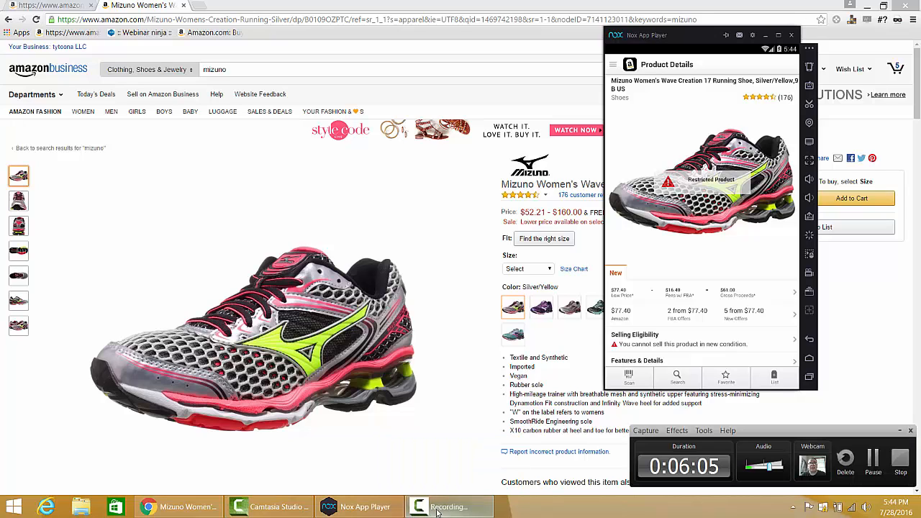